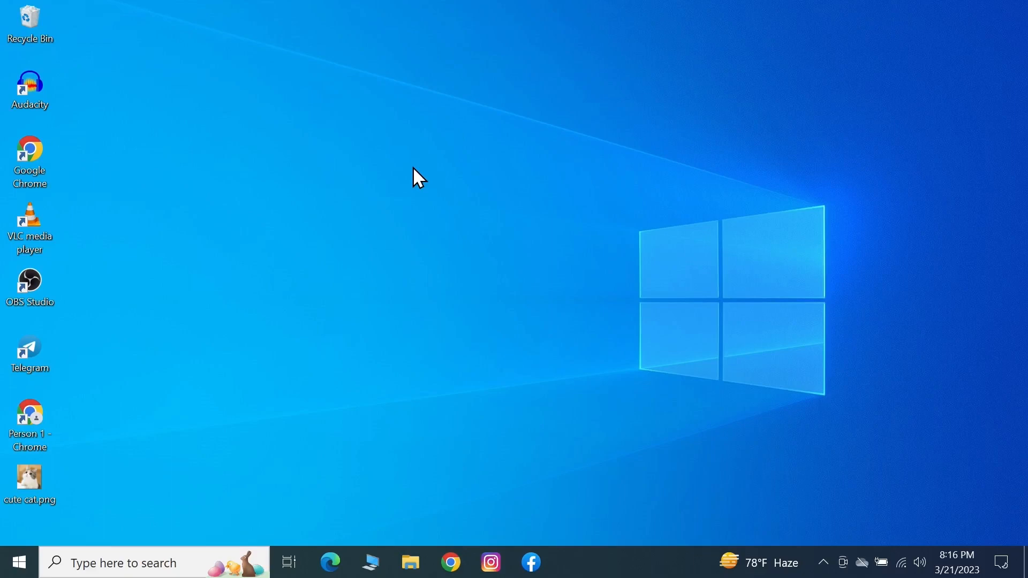
pyautogui.moveTo(397, 206)
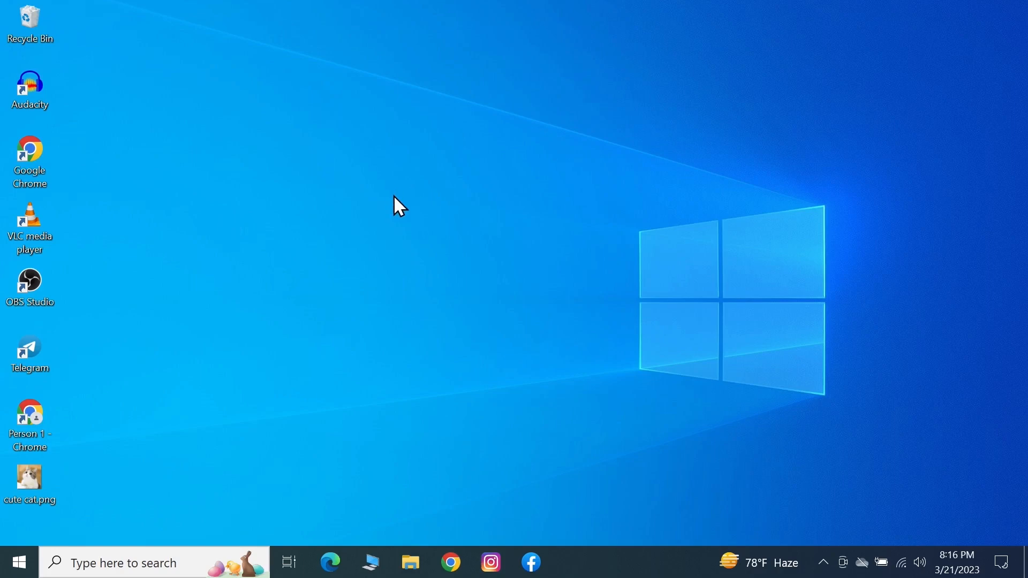
# - Open Display settings from the desktop and scroll to Scale and layout showing 1920 × 1080
pyautogui.rightClick(396, 213)
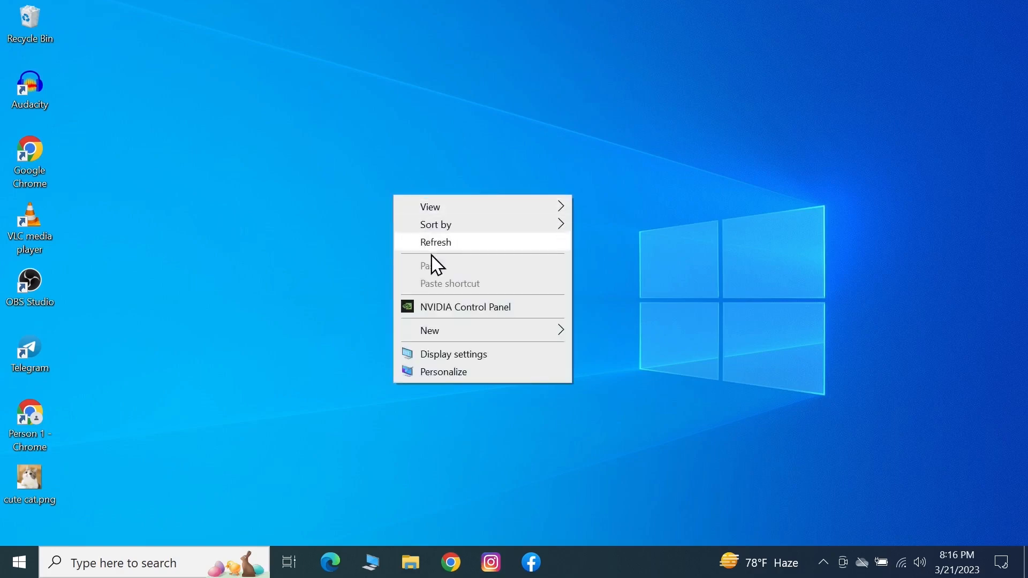
pyautogui.click(454, 354)
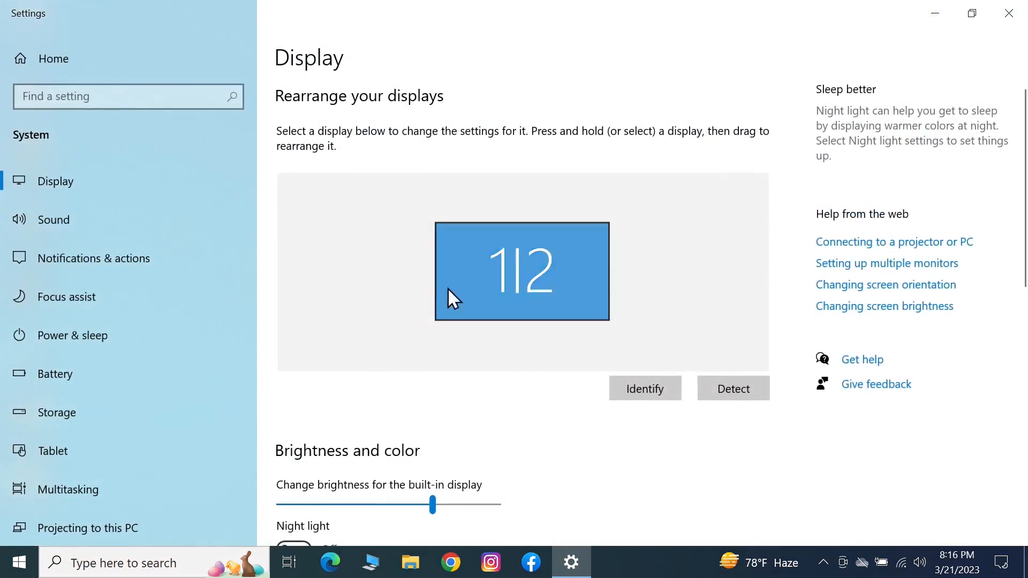
pyautogui.moveTo(377, 301)
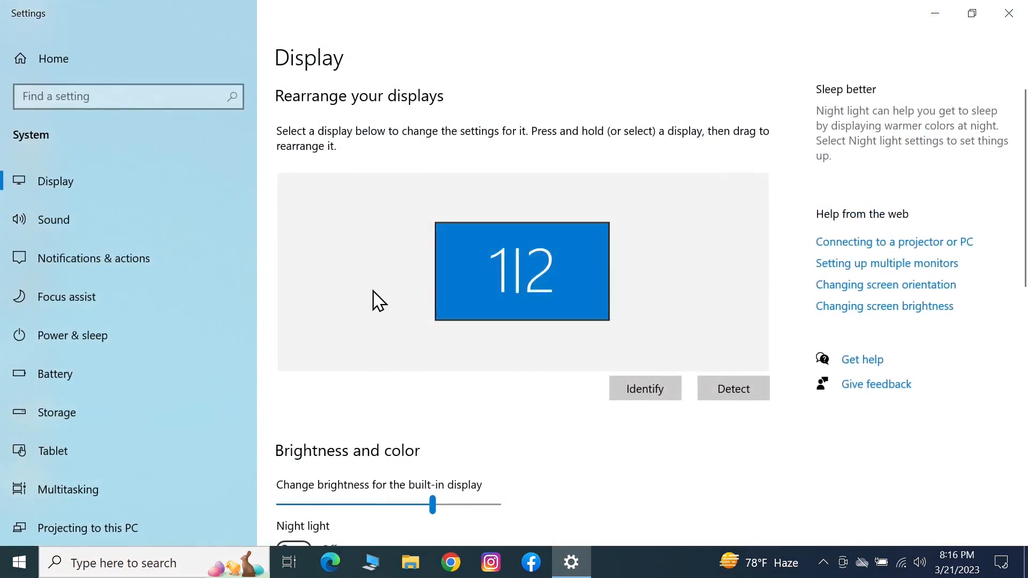
pyautogui.scroll(-3)
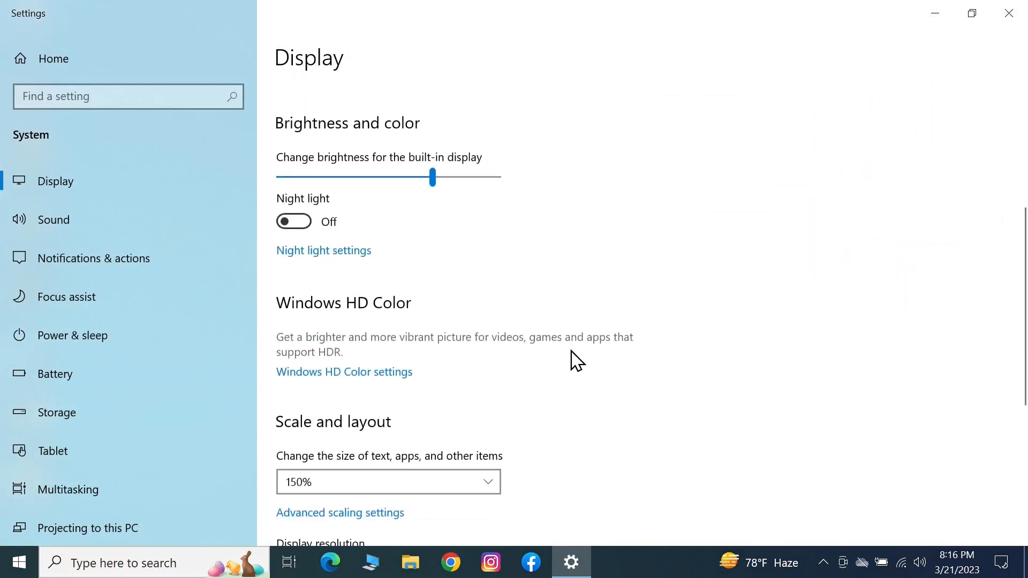
pyautogui.scroll(-3)
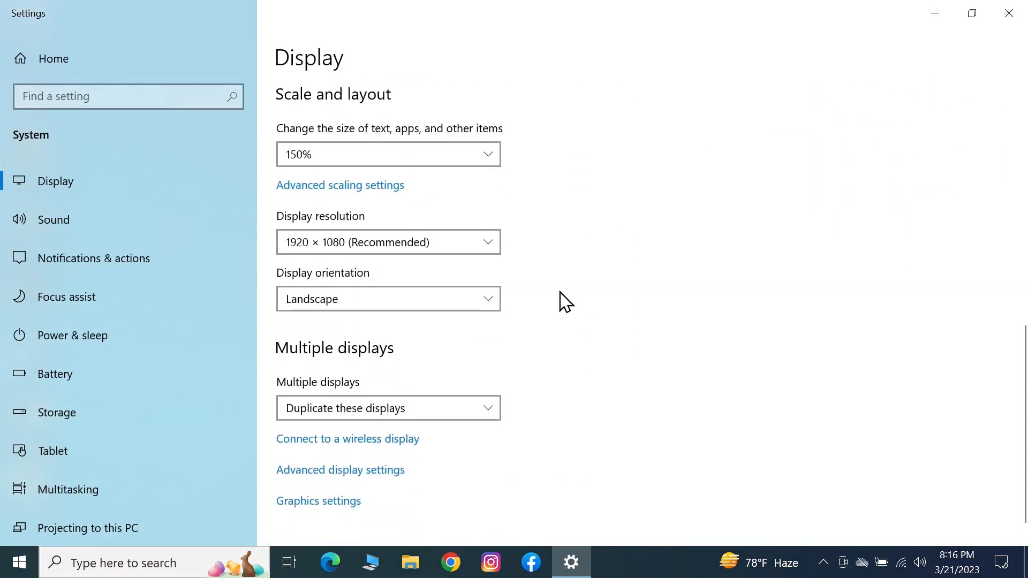
pyautogui.moveTo(483, 255)
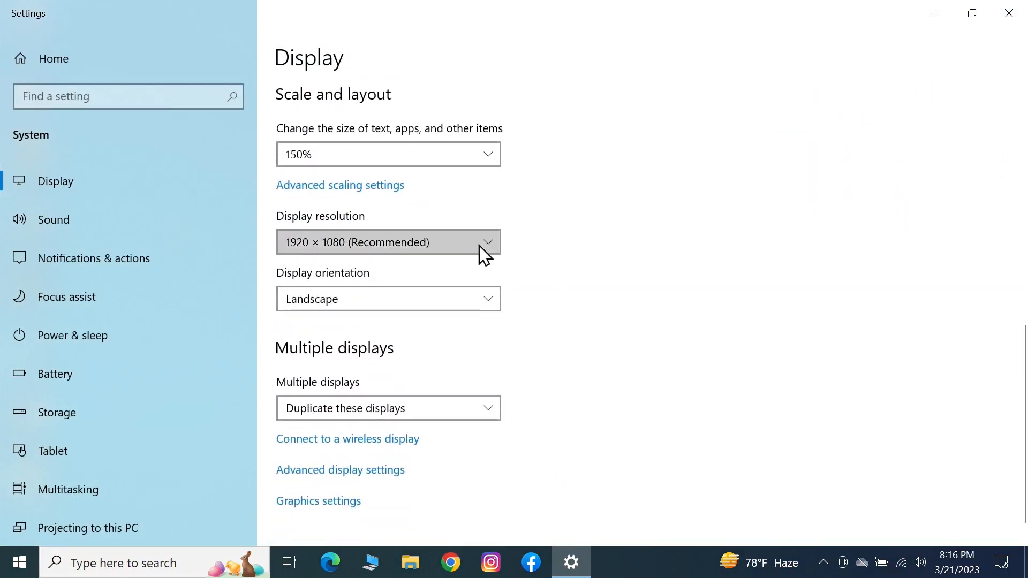
pyautogui.click(388, 242)
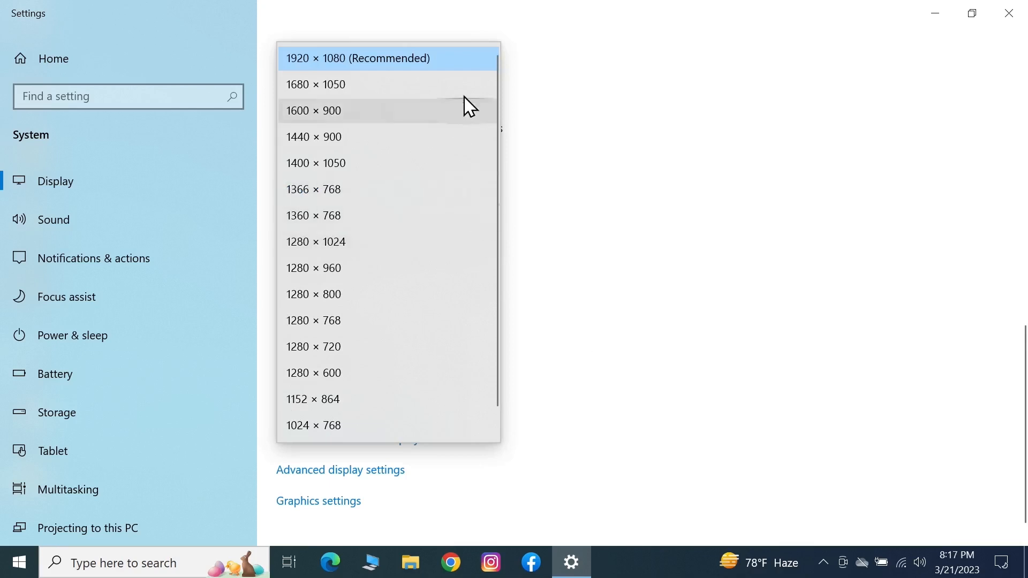
pyautogui.moveTo(454, 65)
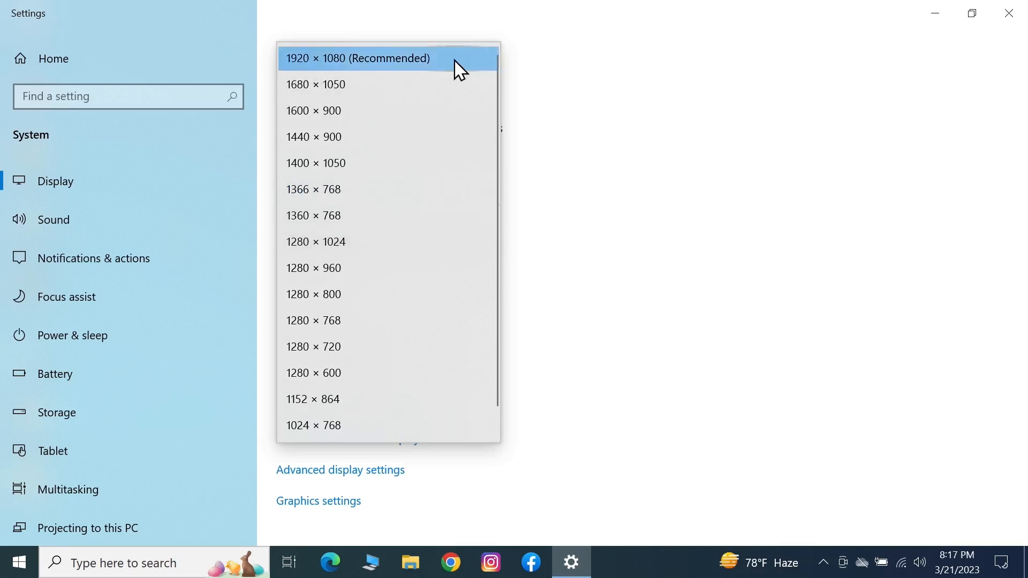
pyautogui.moveTo(308, 74)
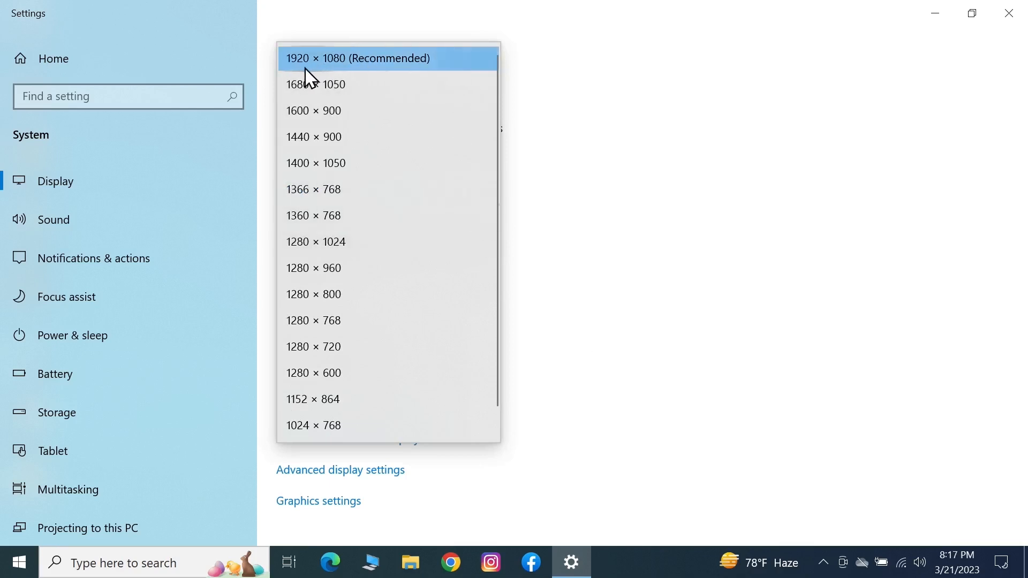
pyautogui.moveTo(479, 64)
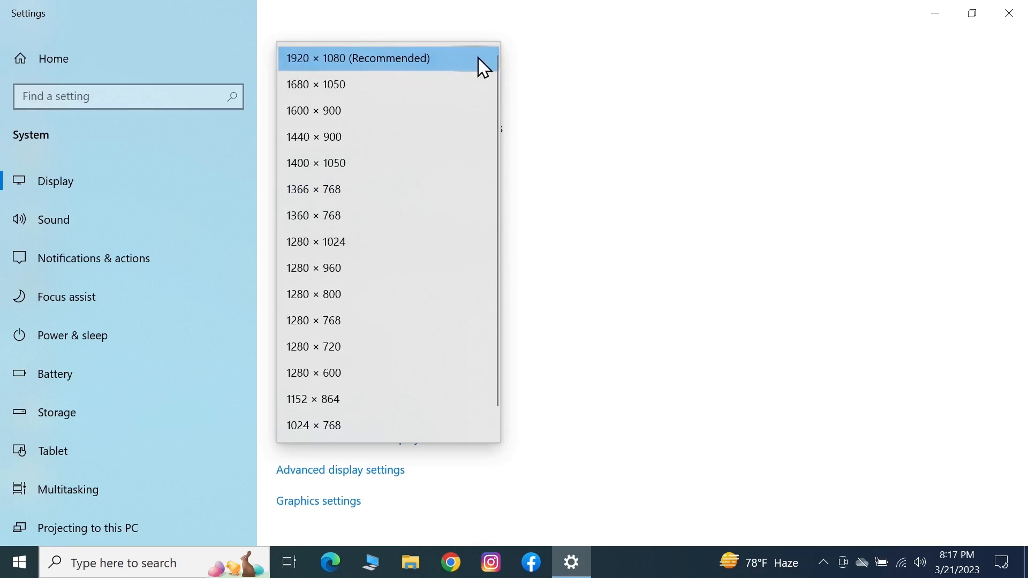
pyautogui.click(357, 58)
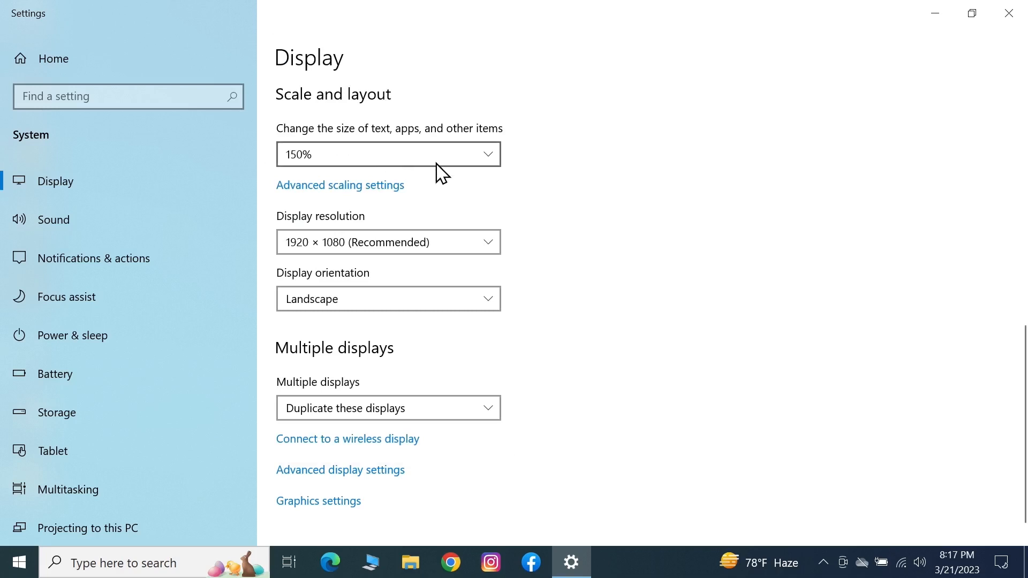
pyautogui.click(388, 154)
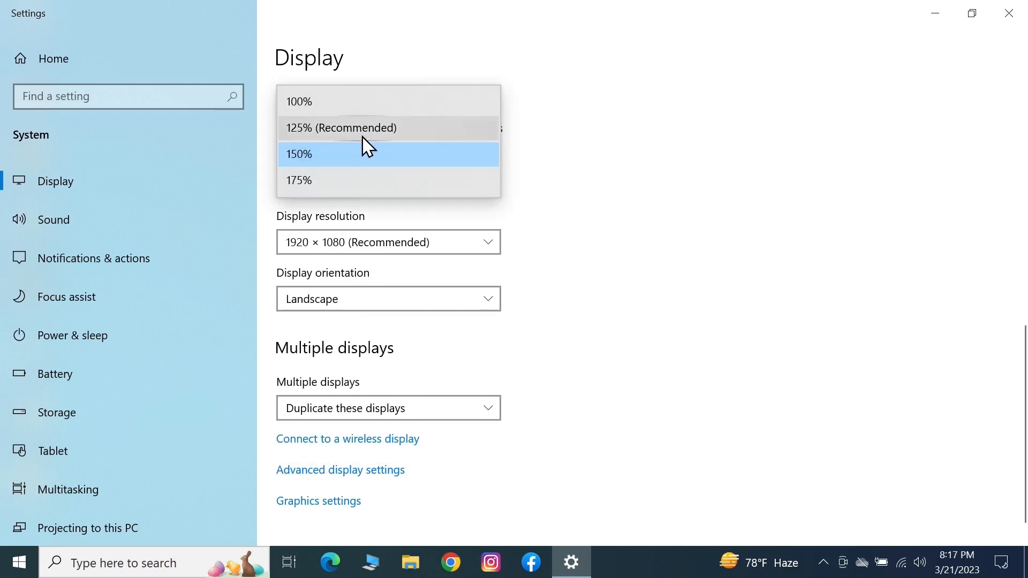
pyautogui.moveTo(412, 139)
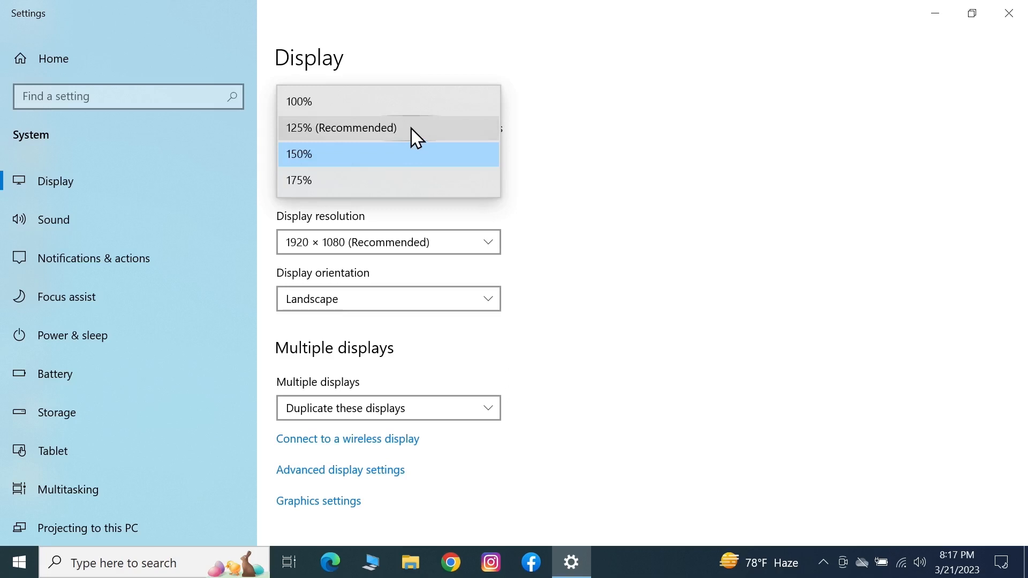
pyautogui.click(299, 154)
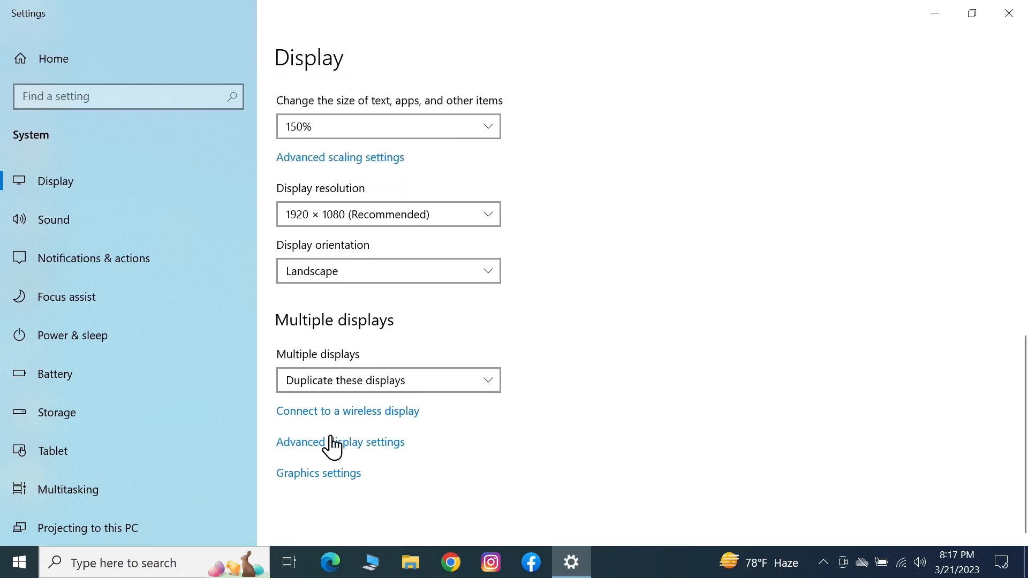
# - Open Advanced display settings and check that only 60.030 Hz is offered
pyautogui.click(340, 442)
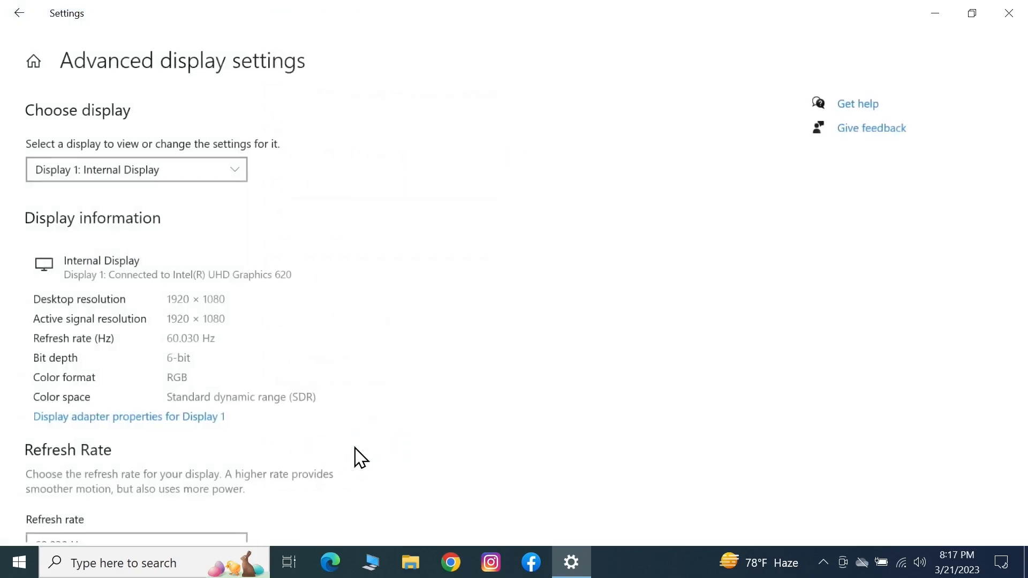
pyautogui.scroll(-3)
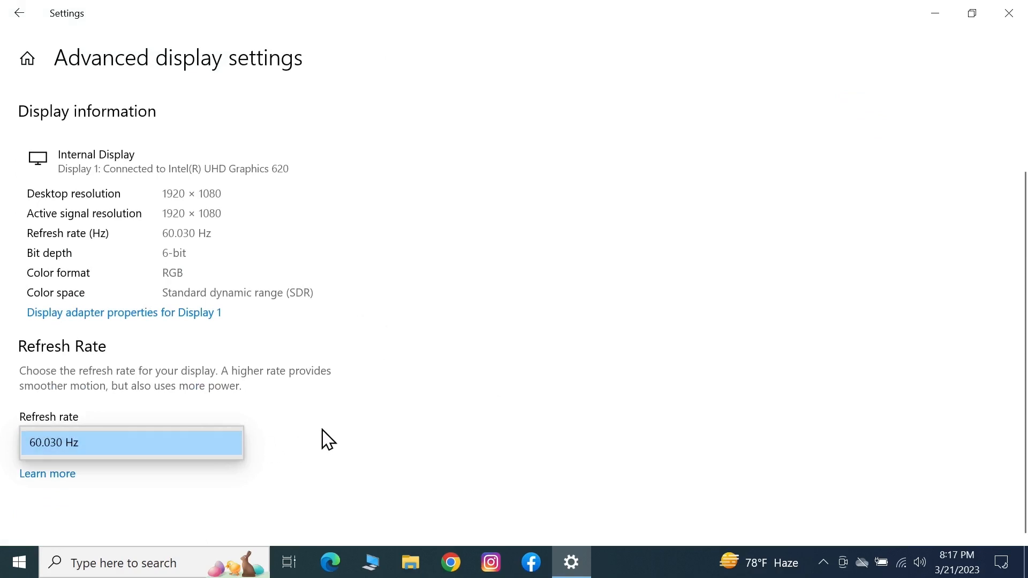
pyautogui.moveTo(299, 441)
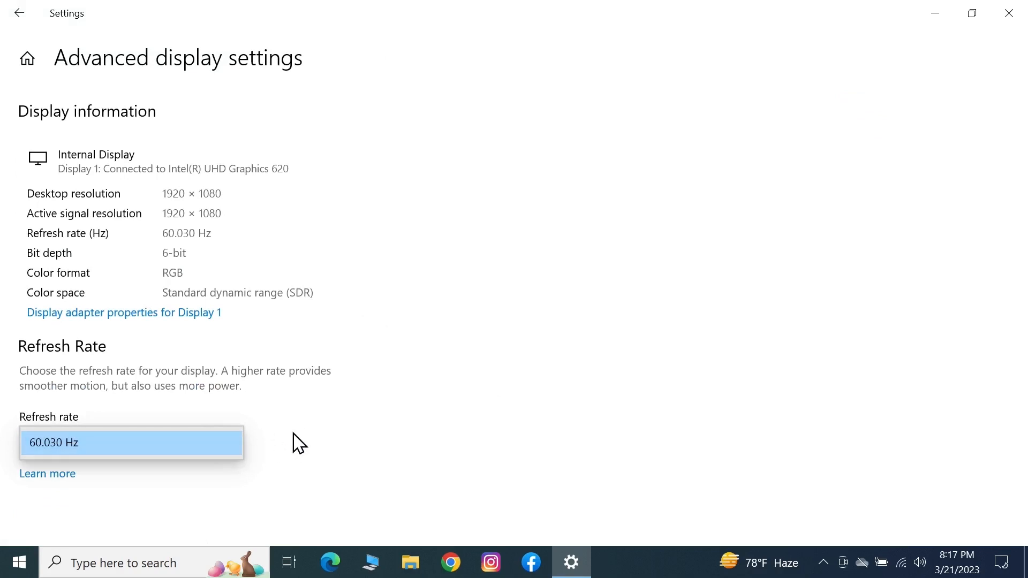
pyautogui.moveTo(320, 439)
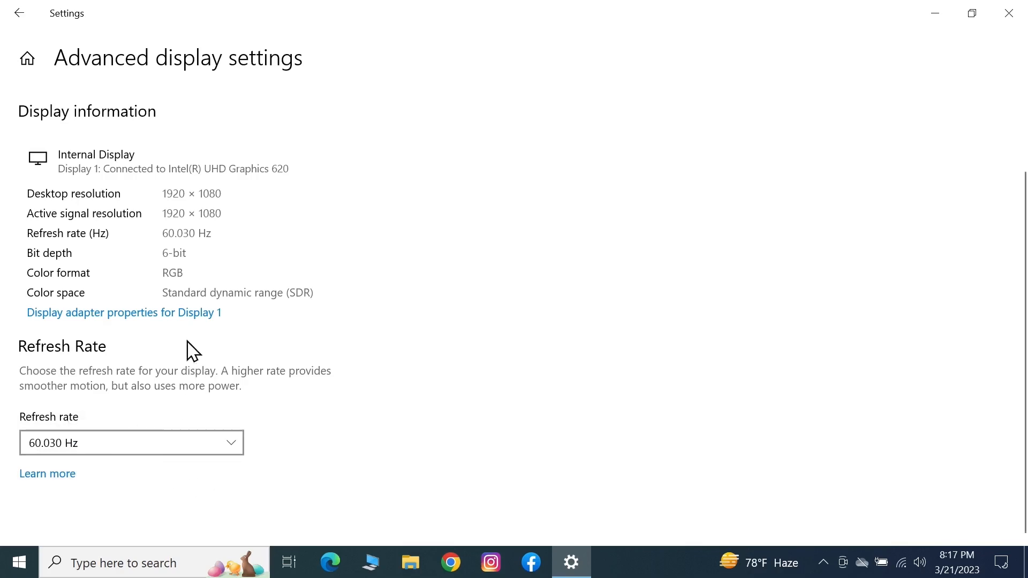
# - Open Display 1's adapter properties and check the Monitor tab's 60 Hertz refresh rate
pyautogui.click(124, 313)
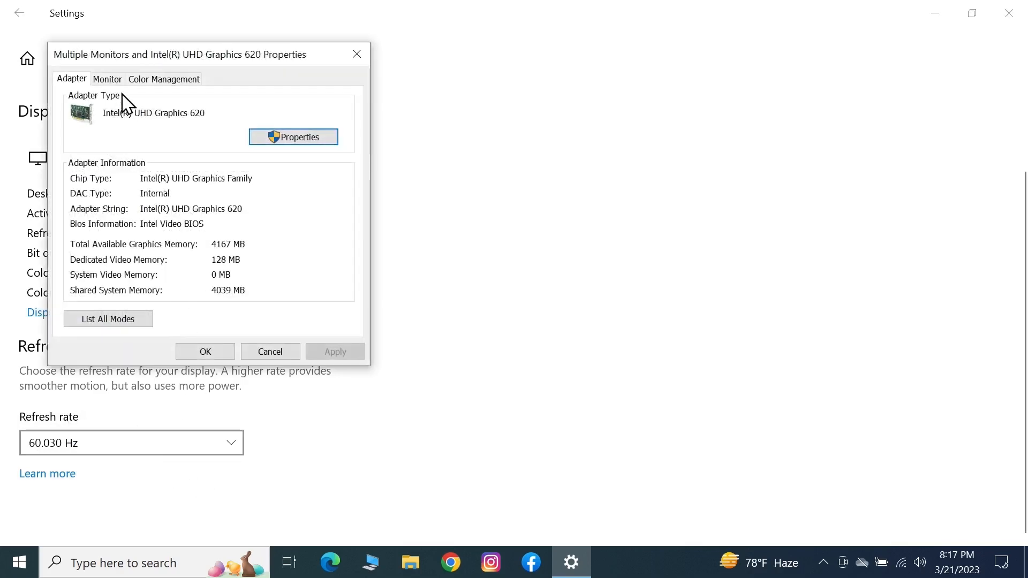
pyautogui.click(107, 79)
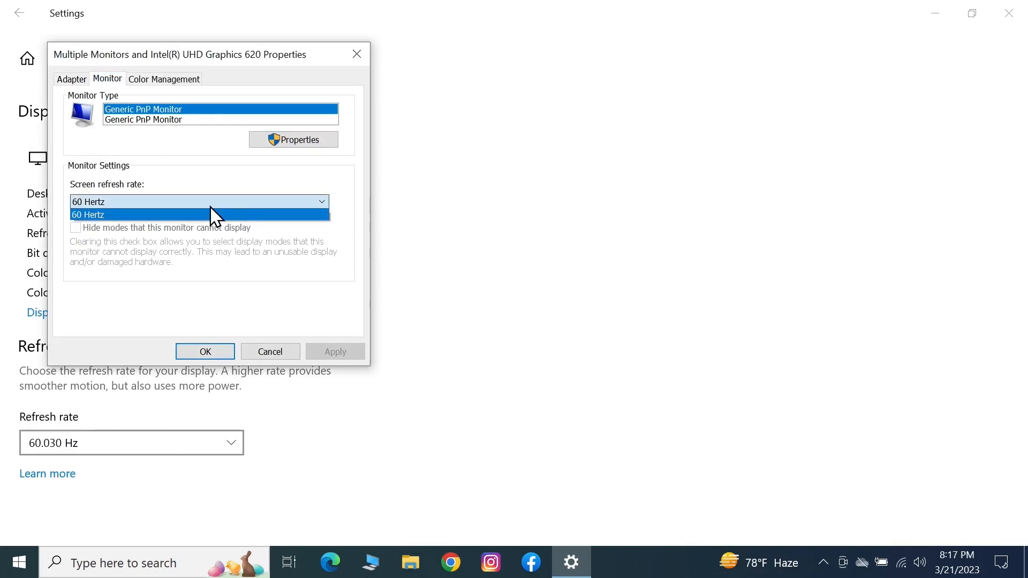
pyautogui.moveTo(232, 274)
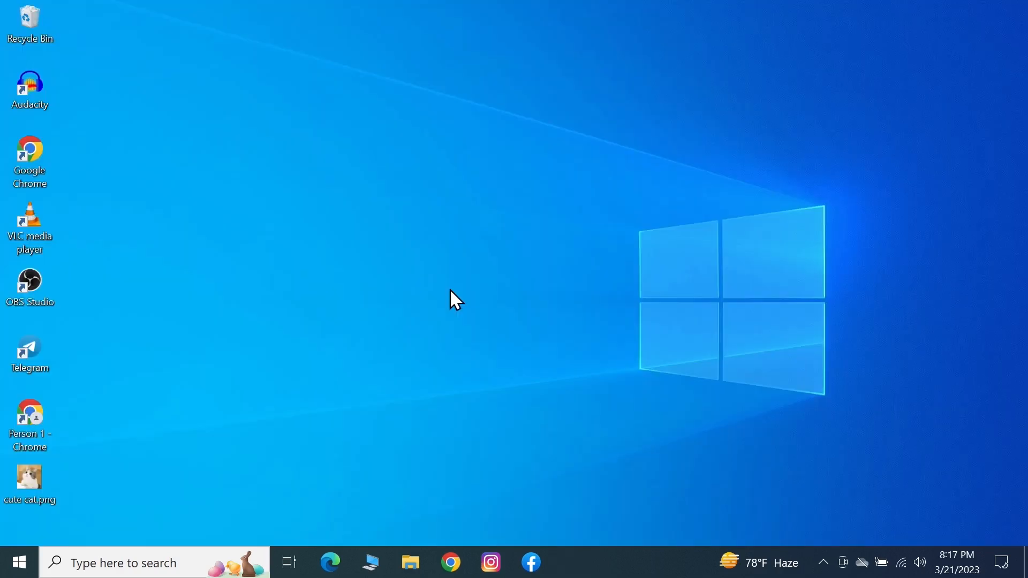
# - Search the Start menu for 'dev' to show Device Manager as the best match
pyautogui.click(19, 561)
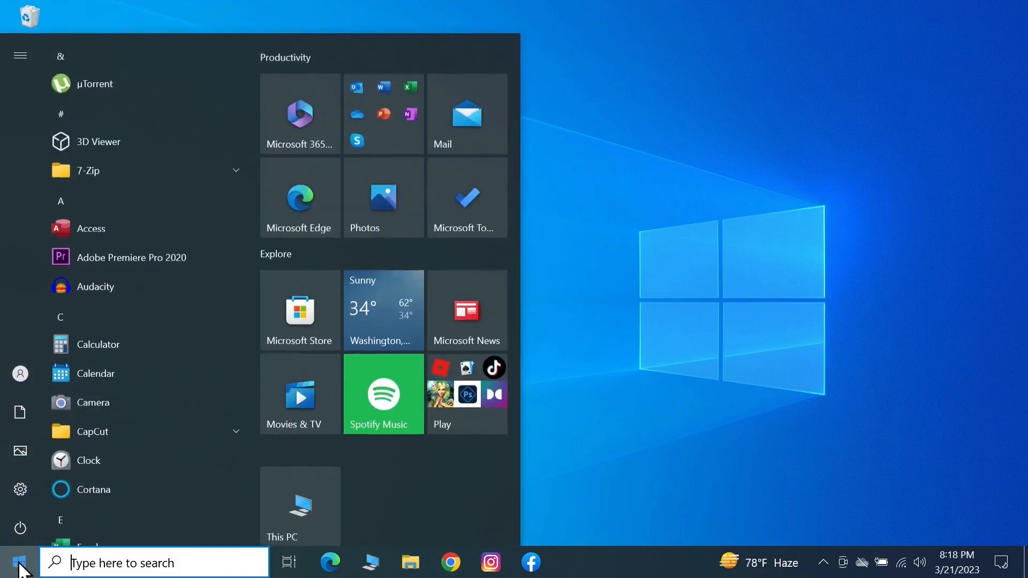
pyautogui.write('device')
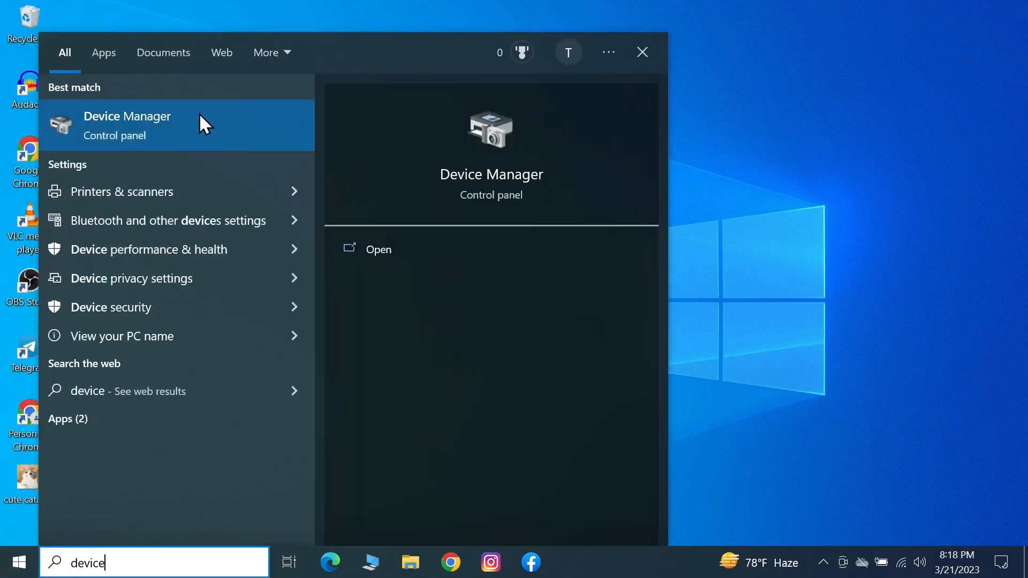
# - In Device Manager, start updating the Intel(R) UHD Graphics 620 driver, then cancel the wizard
pyautogui.click(128, 125)
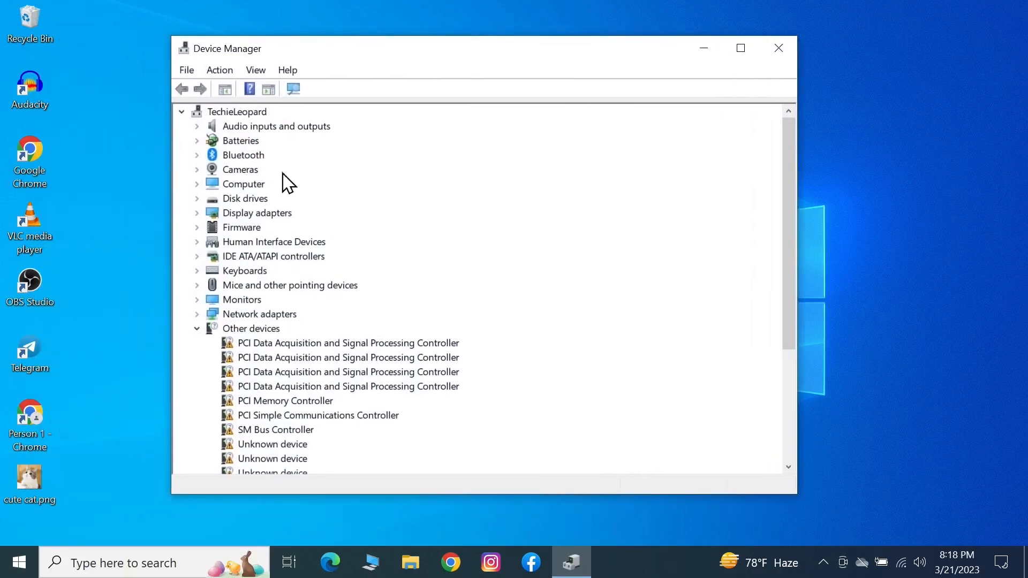
pyautogui.moveTo(201, 226)
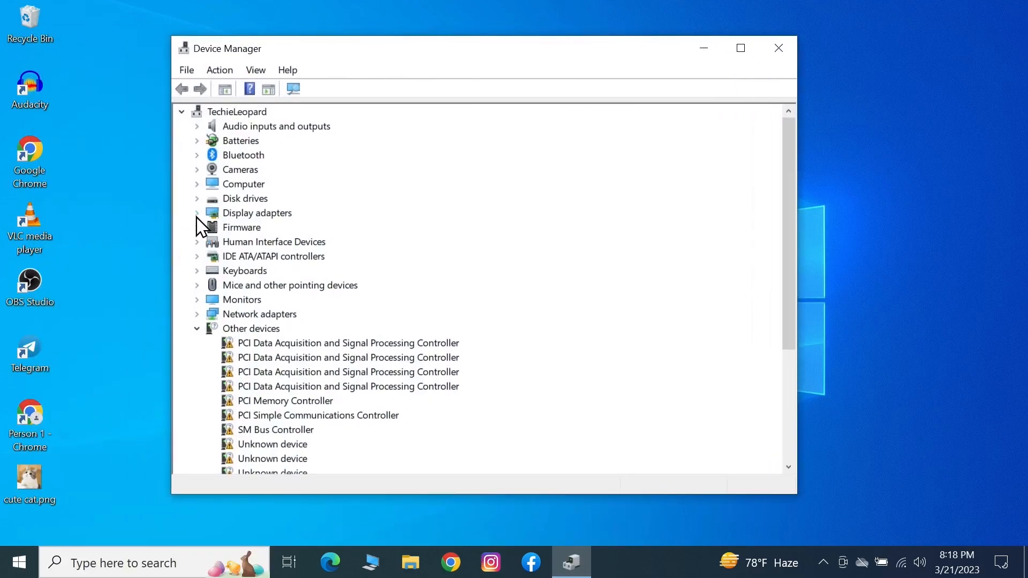
pyautogui.click(197, 213)
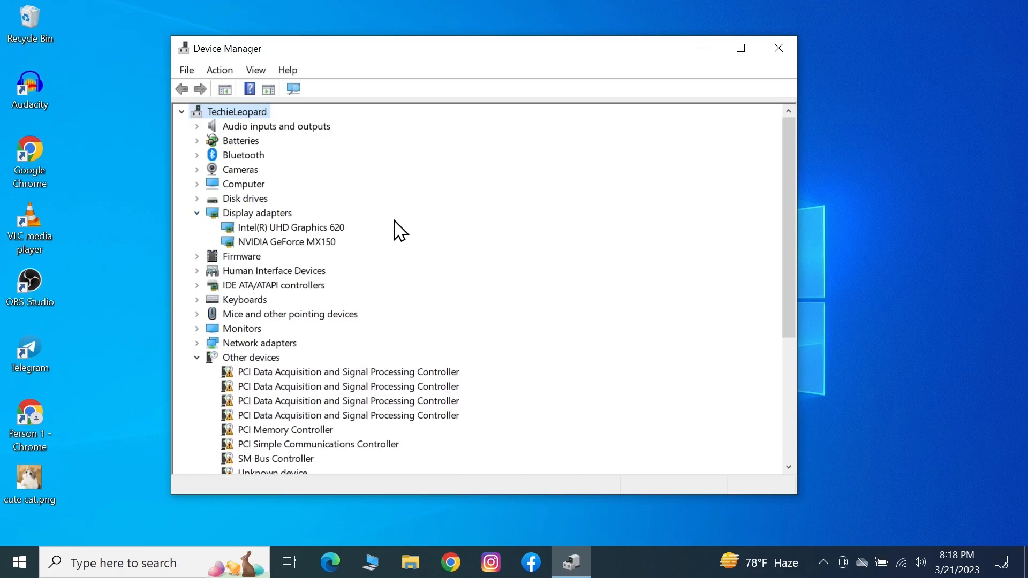
pyautogui.rightClick(291, 228)
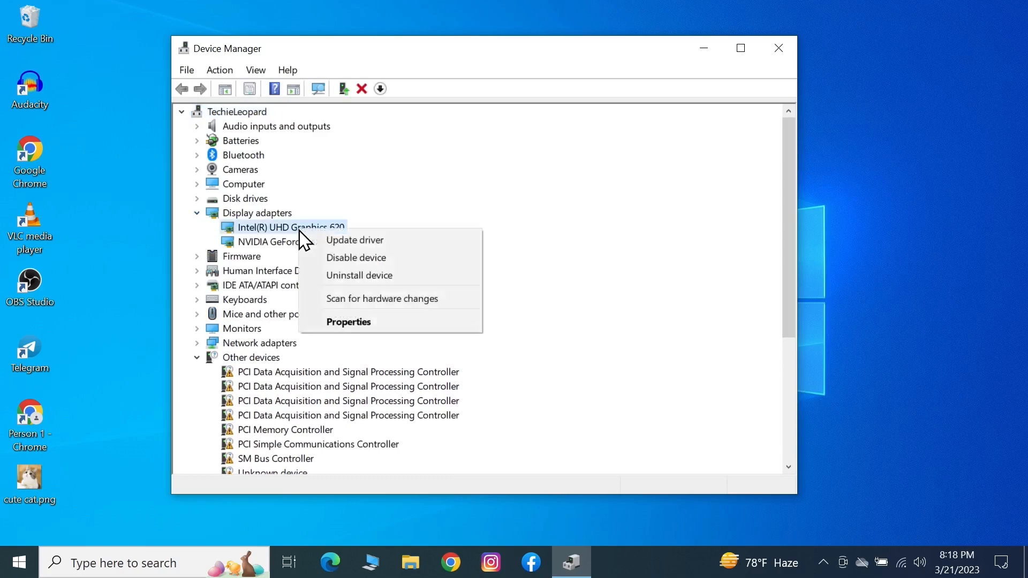
pyautogui.click(355, 240)
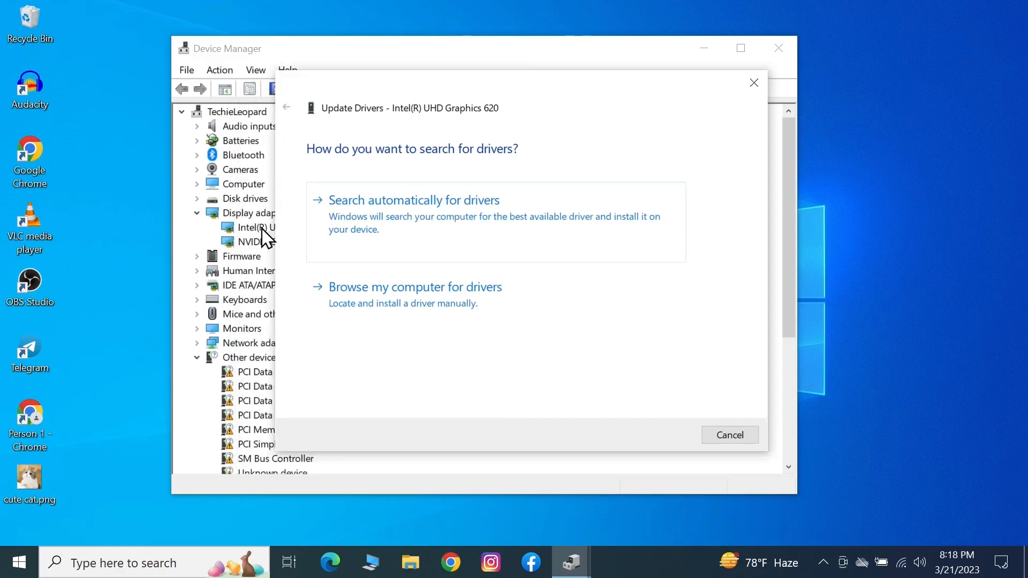
pyautogui.moveTo(446, 219)
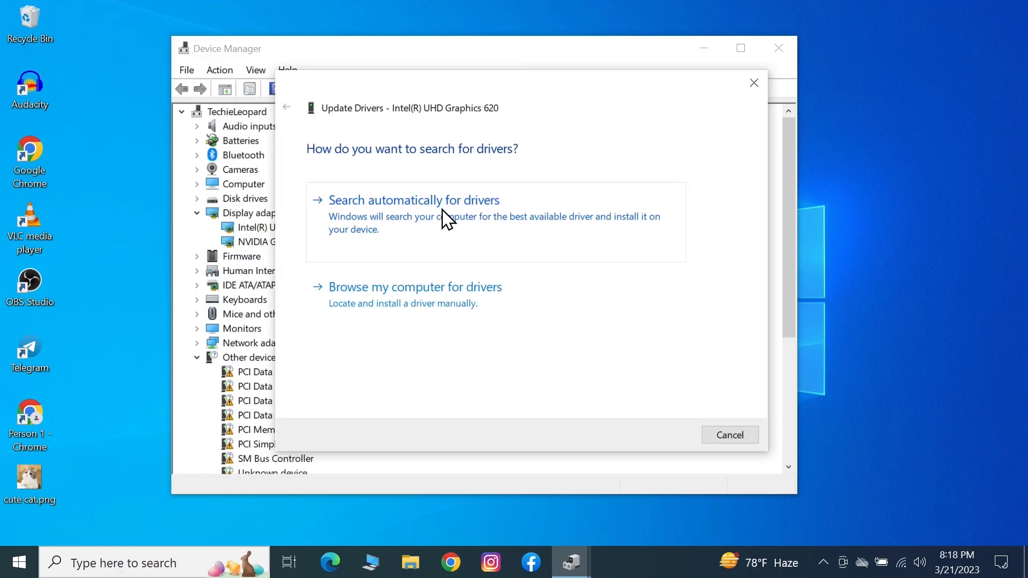
pyautogui.moveTo(730, 447)
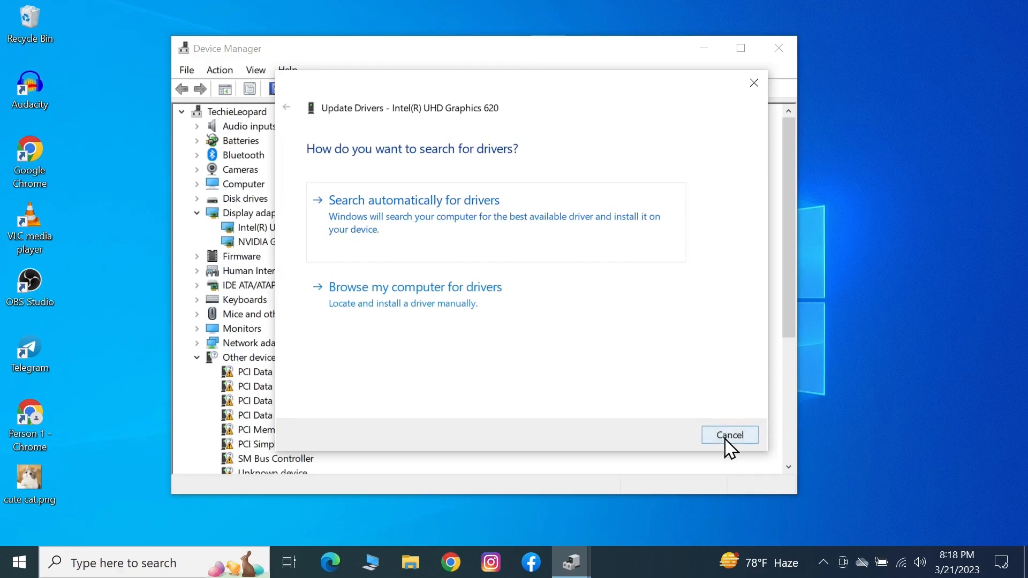
pyautogui.click(730, 435)
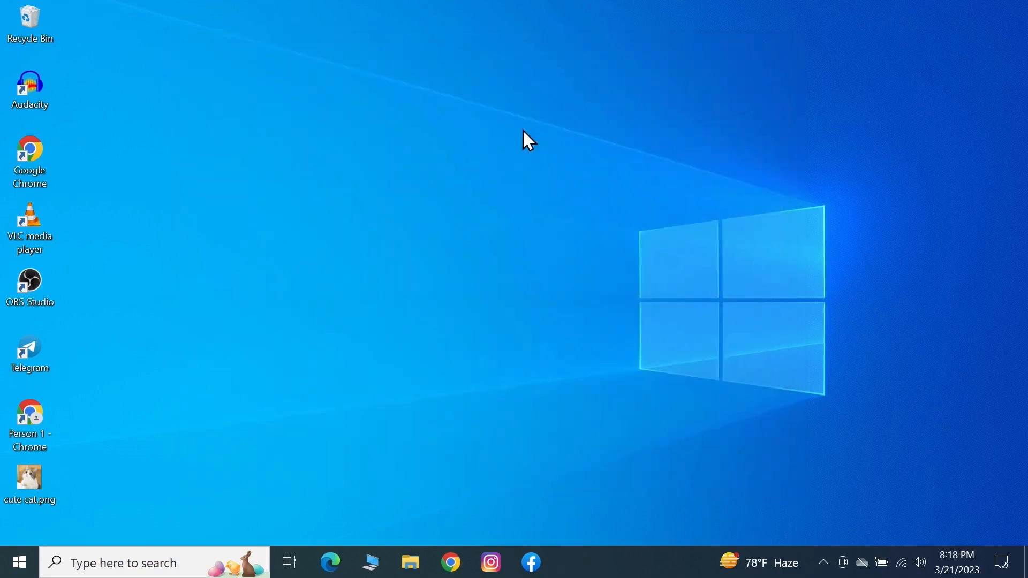
pyautogui.moveTo(407, 170)
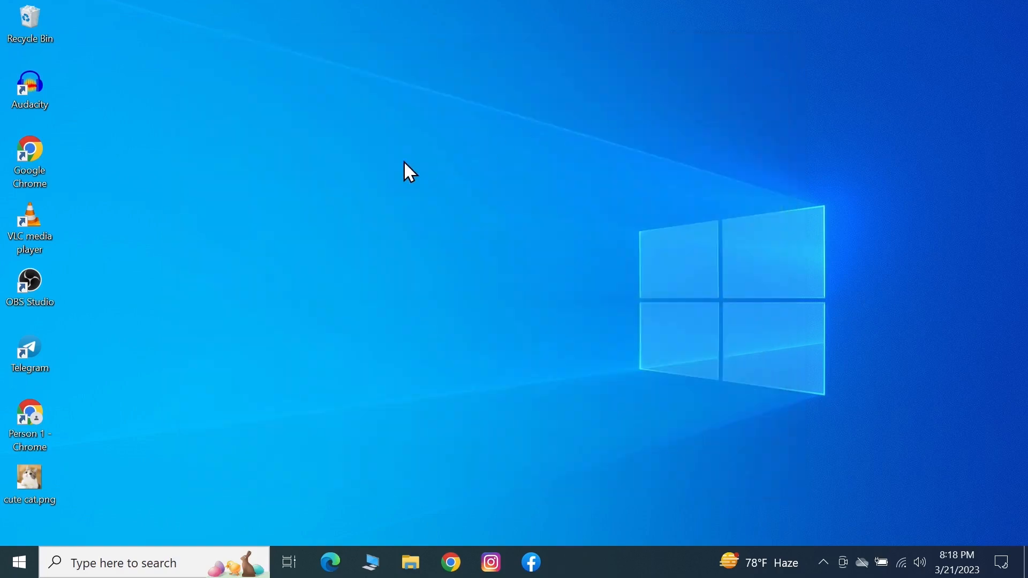